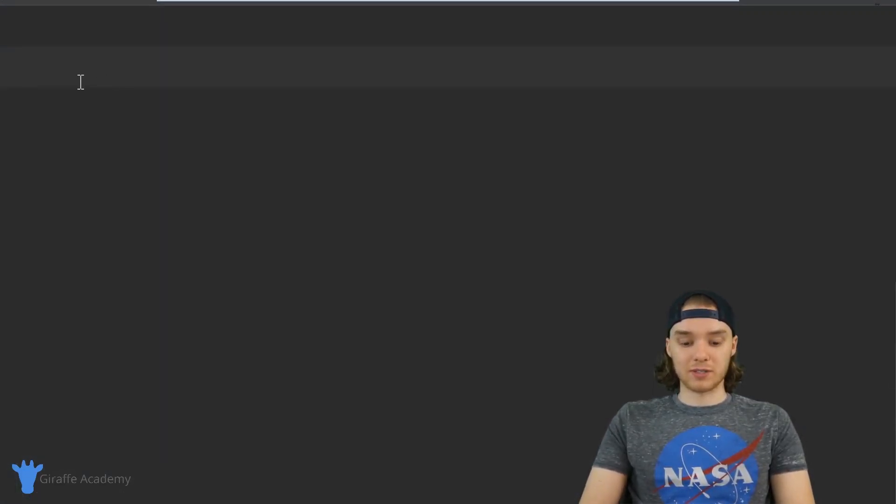
Jot down the example month abbreviations Jan -> January and Mar -> March.
type("Jan")
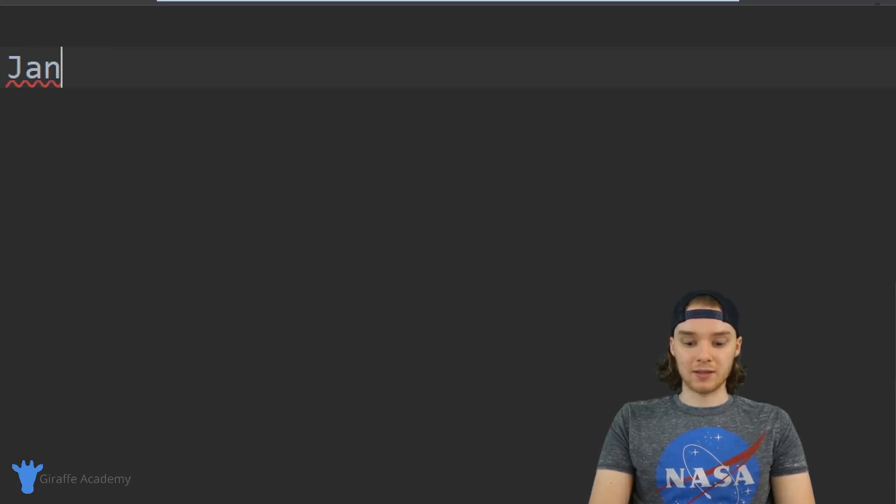
type("-> January")
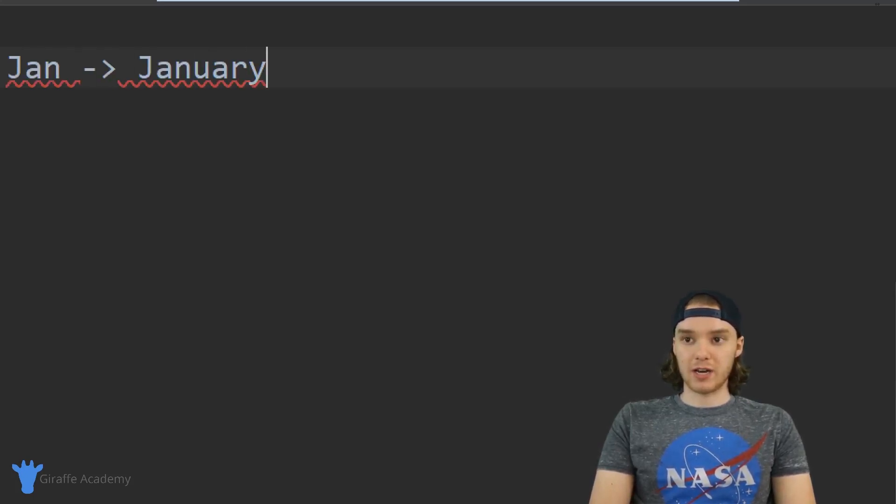
type("M")
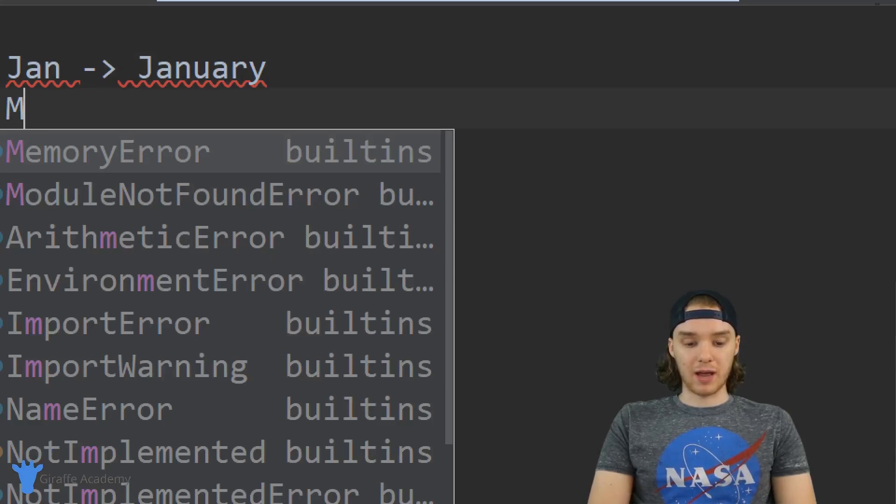
type("ar -> Mar")
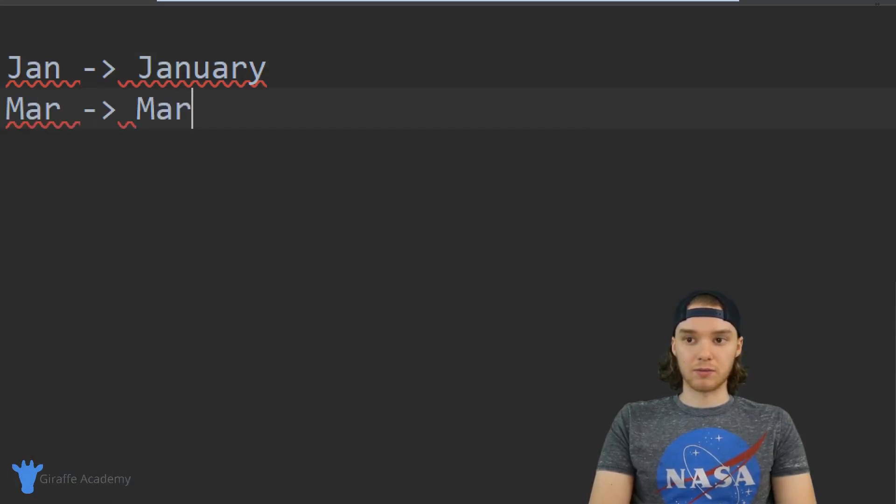
type("ch")
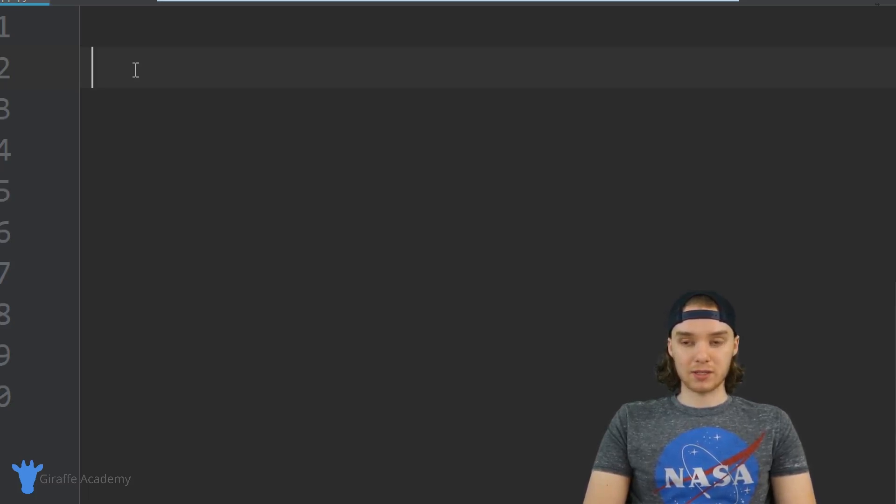
Create monthConversions = {} with the braces split onto separate lines.
type("monthConvers")
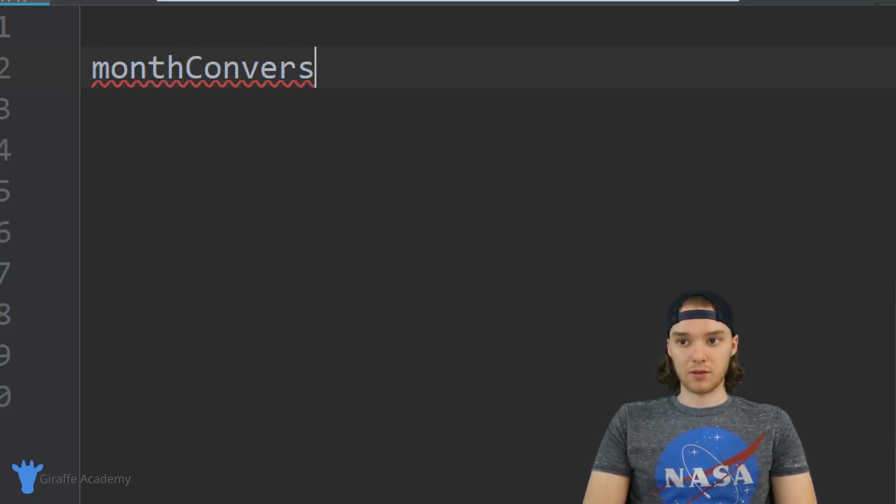
type("ions")
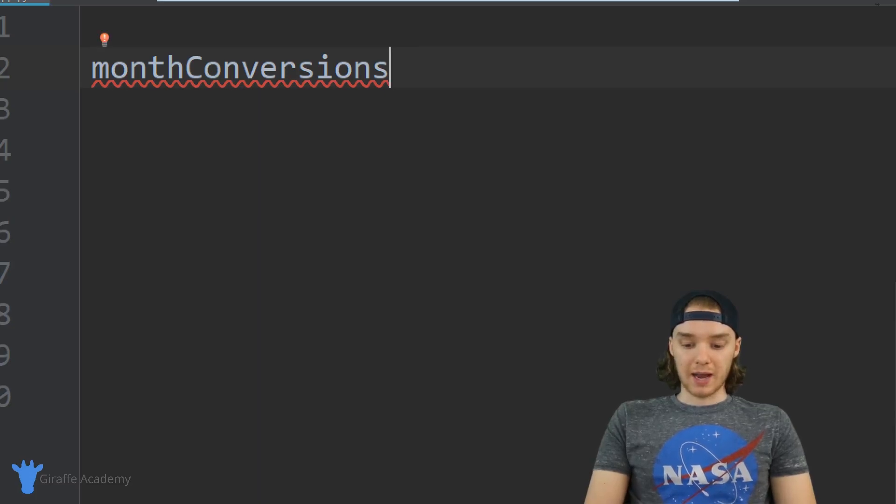
type("= {}")
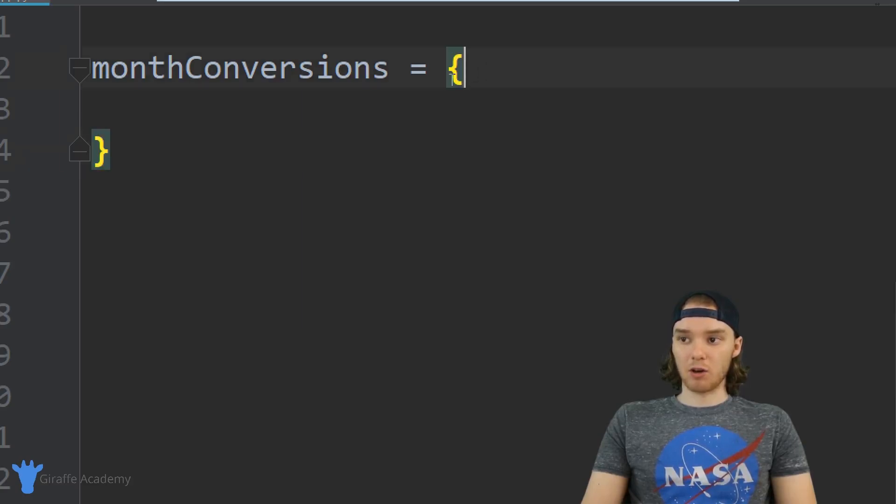
key("enter")
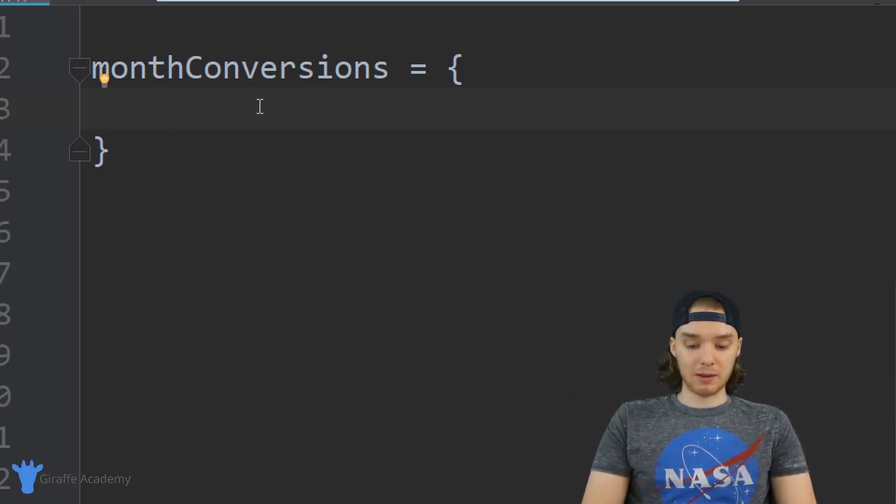
Add entries "Jan": "January", "Feb": "February", "Mar": "March" on separate lines.
type("\"Jan\"")
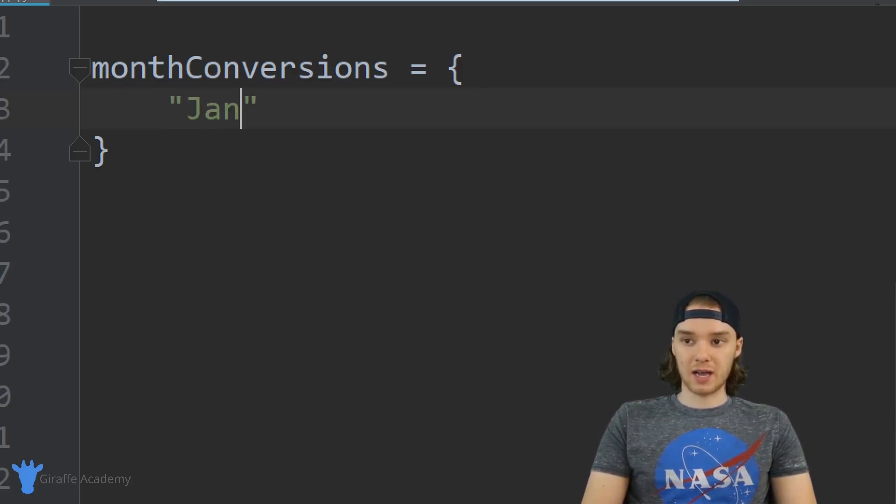
type(":")
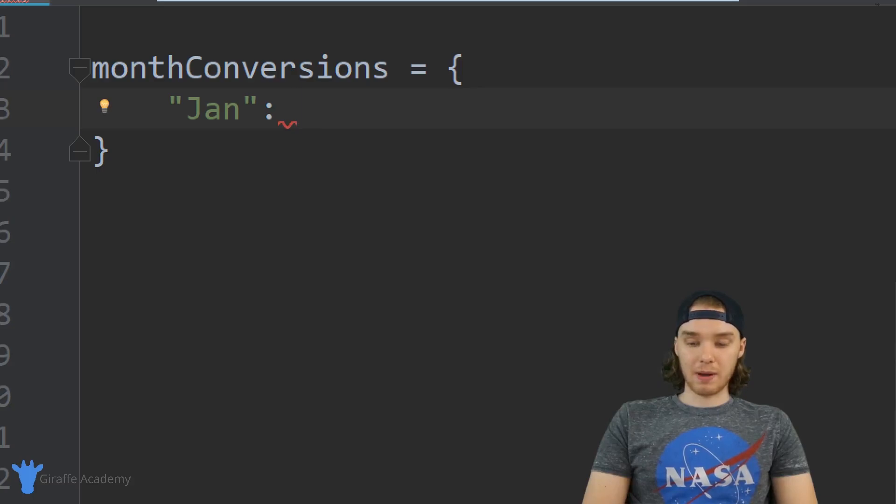
type("\"J\"")
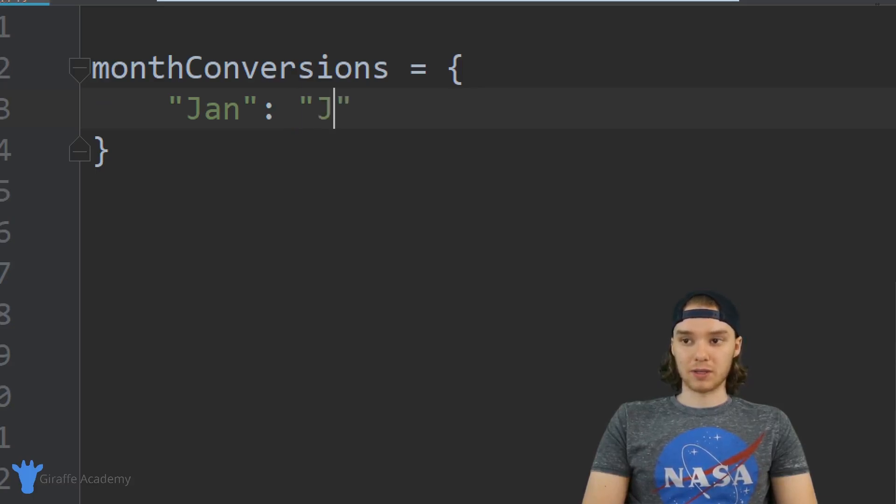
type("anuary")
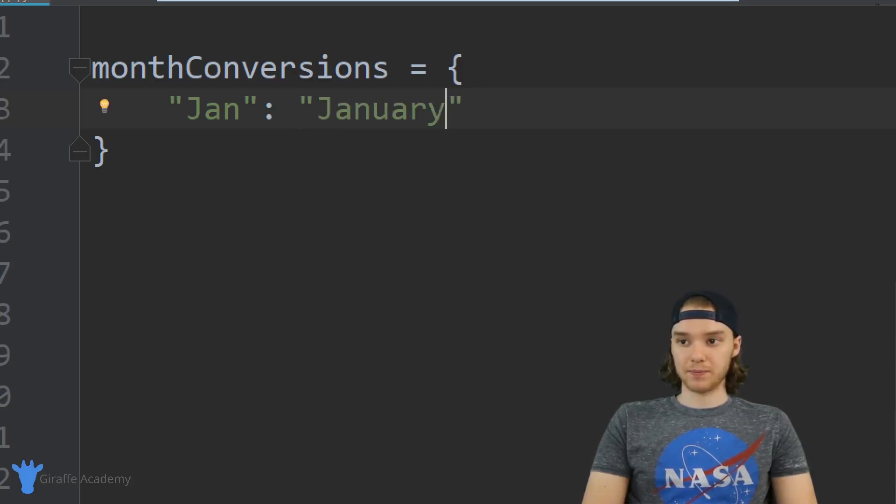
key("enter")
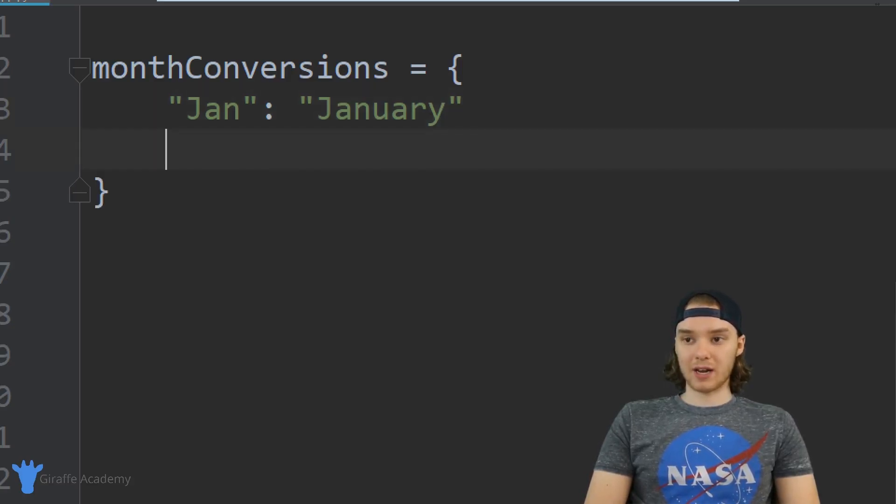
type("\"Feb\"")
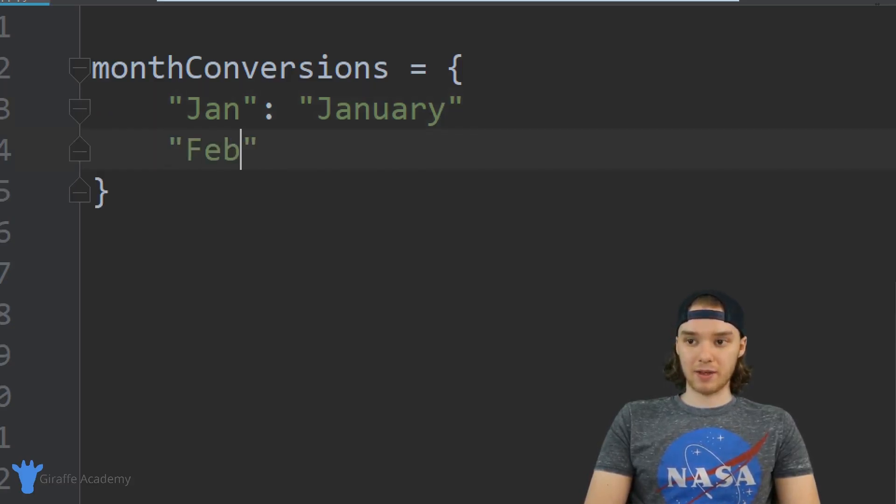
type(": \"F\"")
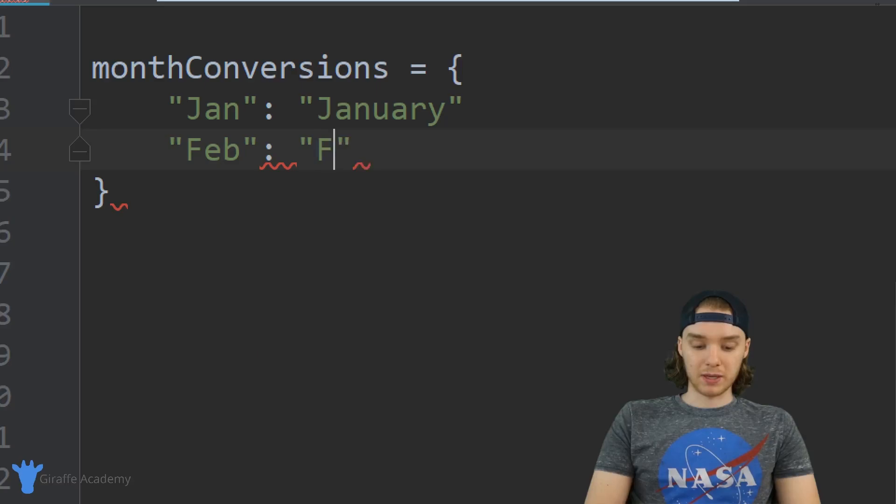
type("ebruary")
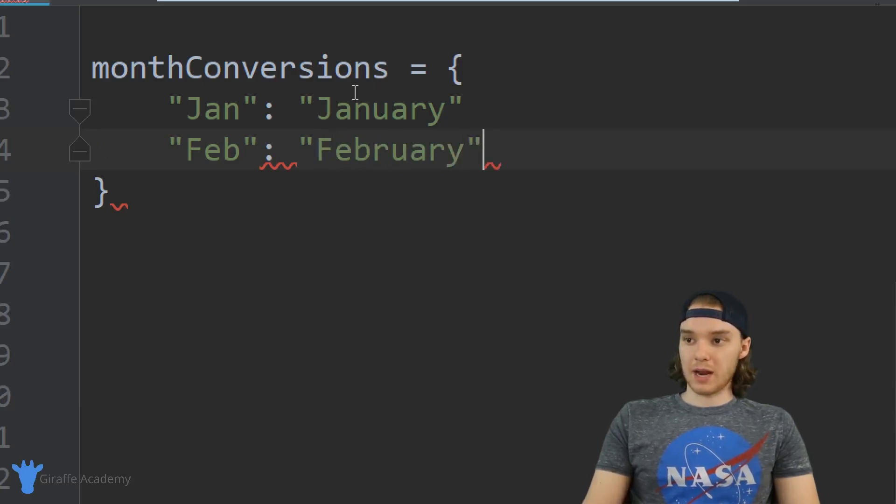
type(",")
type("\"M")
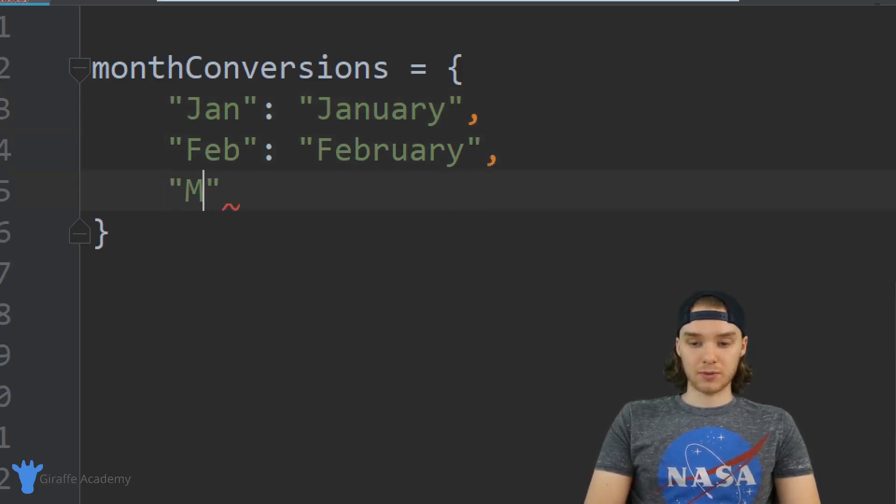
type("ar\":")
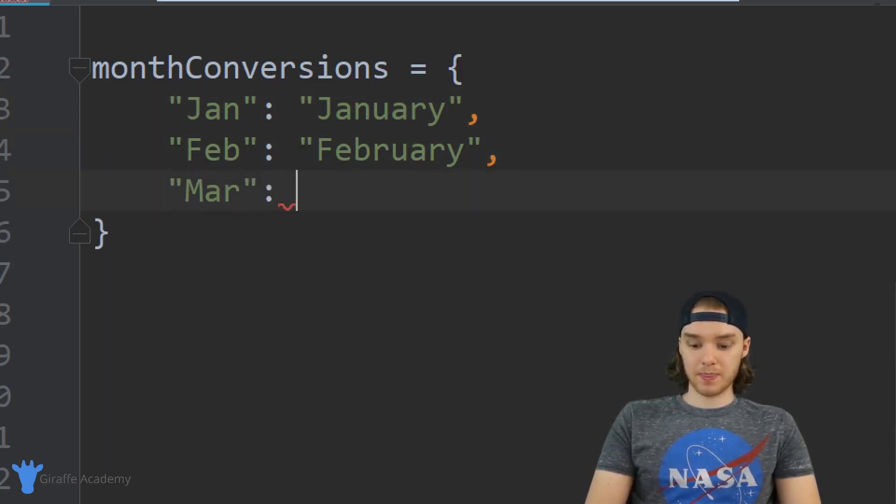
type("\"March\"")
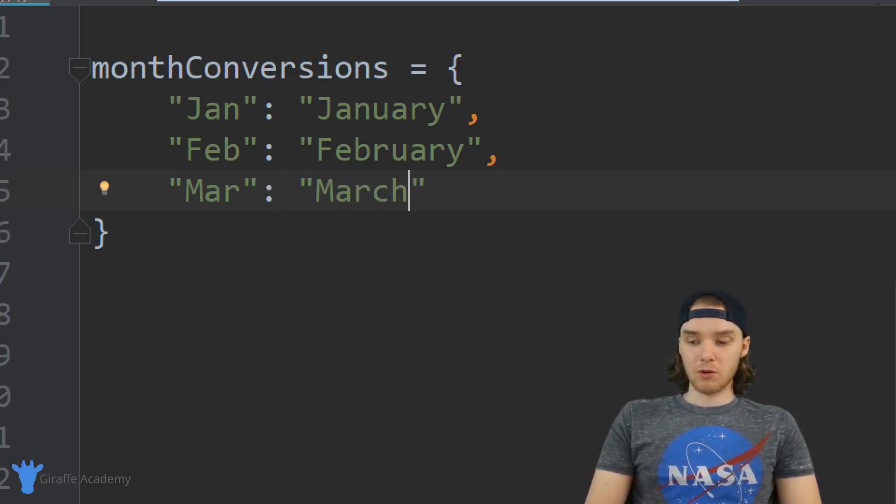
type(",")
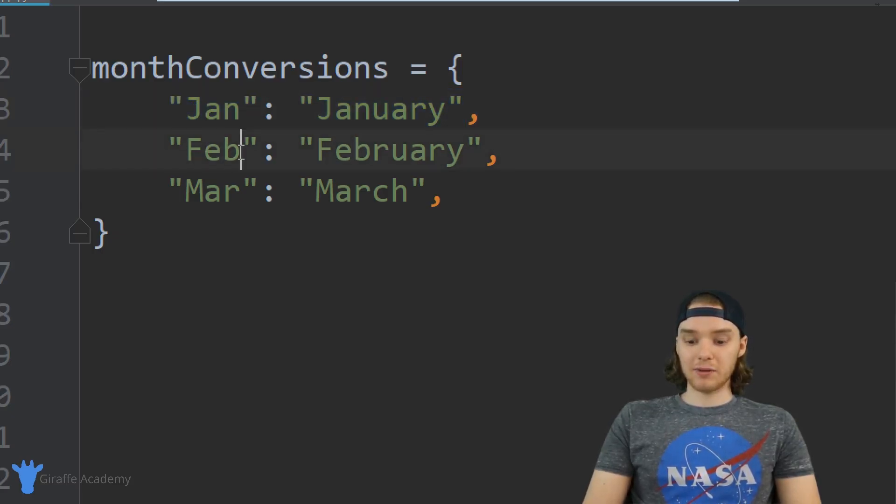
Temporarily change the Feb key to Jan to show the duplicate-key warning, then restore Feb.
type("Jan")
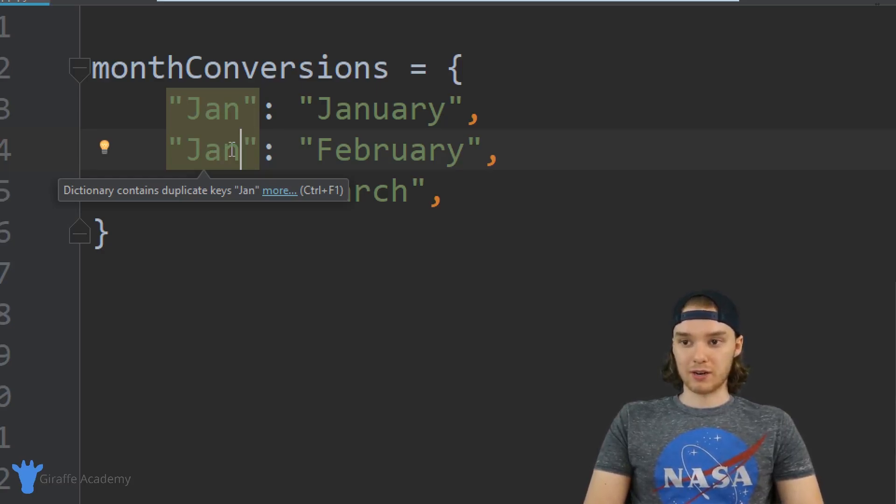
type("Feb")
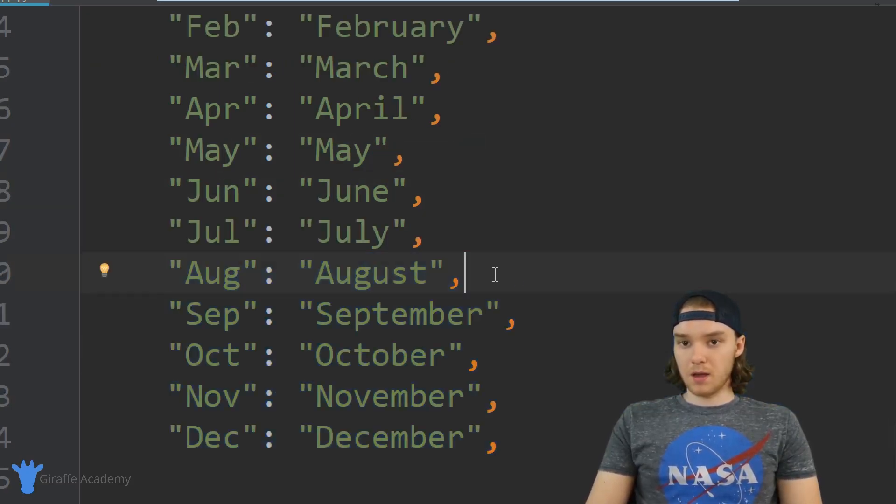
mouse_move(292, 323)
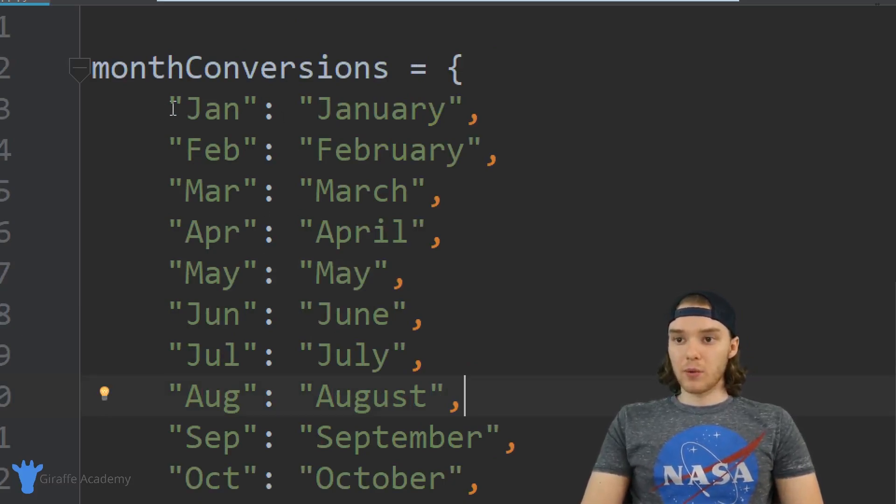
double_click(212, 150)
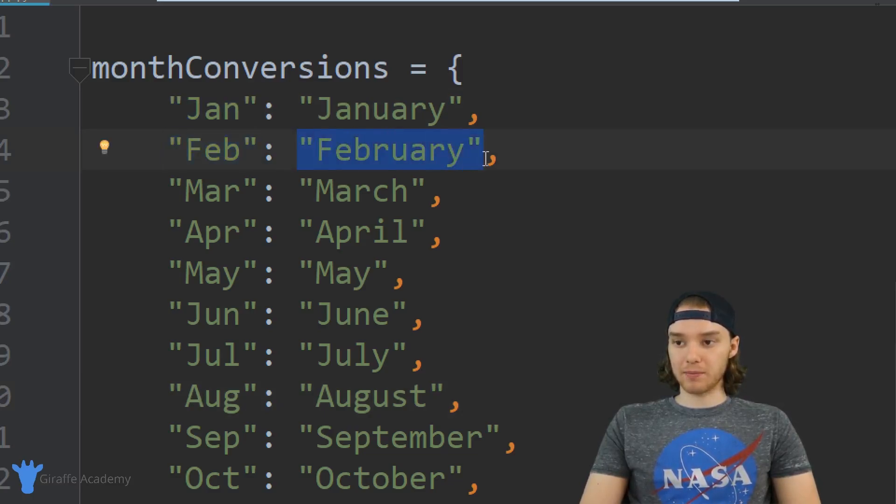
scroll("down", 3)
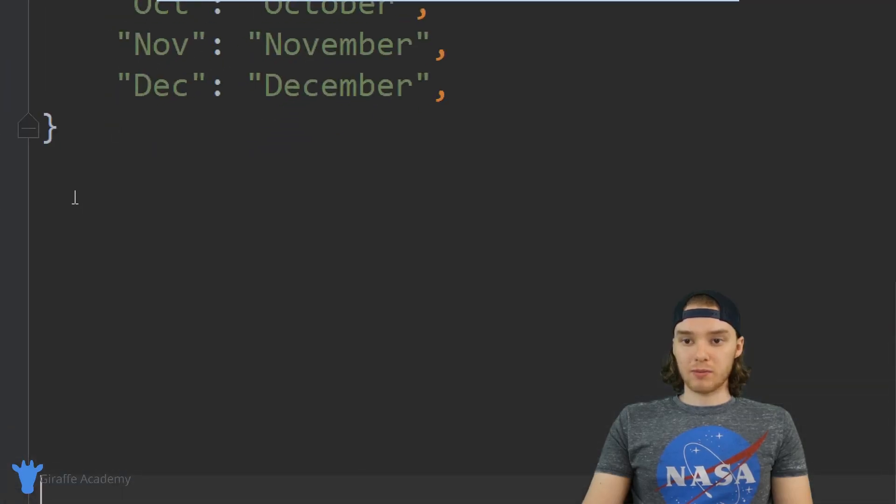
type("print(")
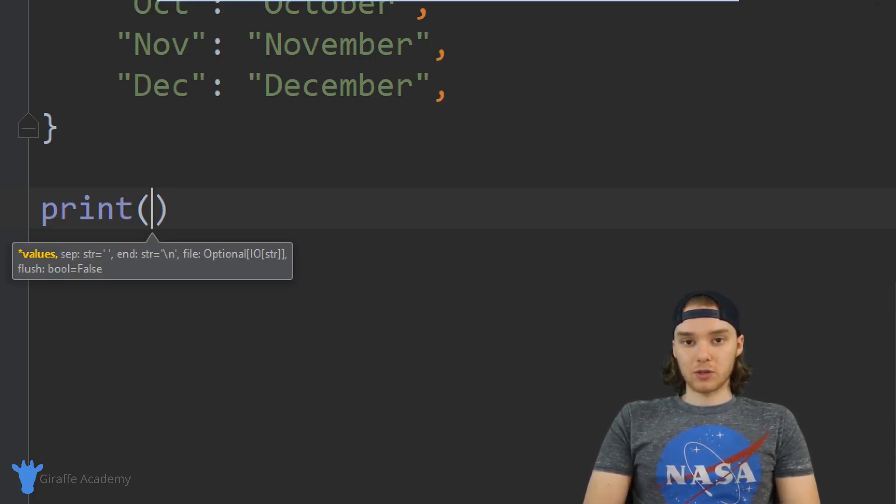
Add print(monthConversions["Nov"]) below the dictionary and run the script.
type("monthConversions")
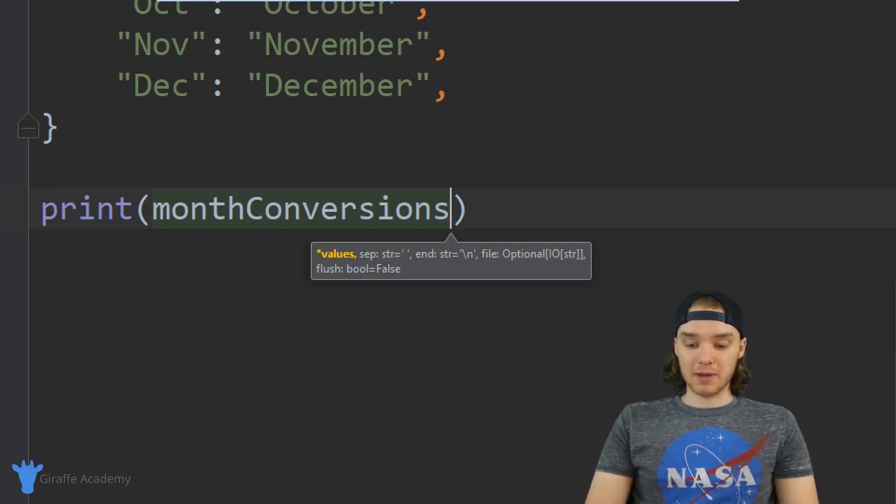
type("[]")
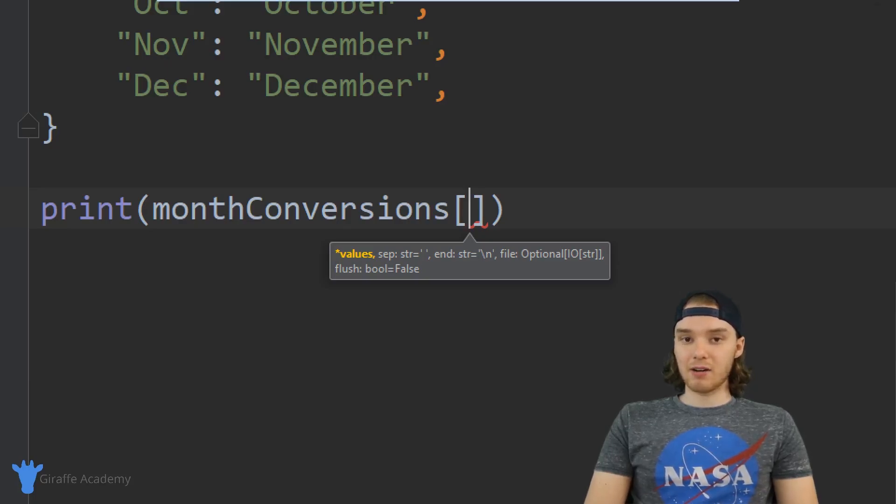
type("\"\"")
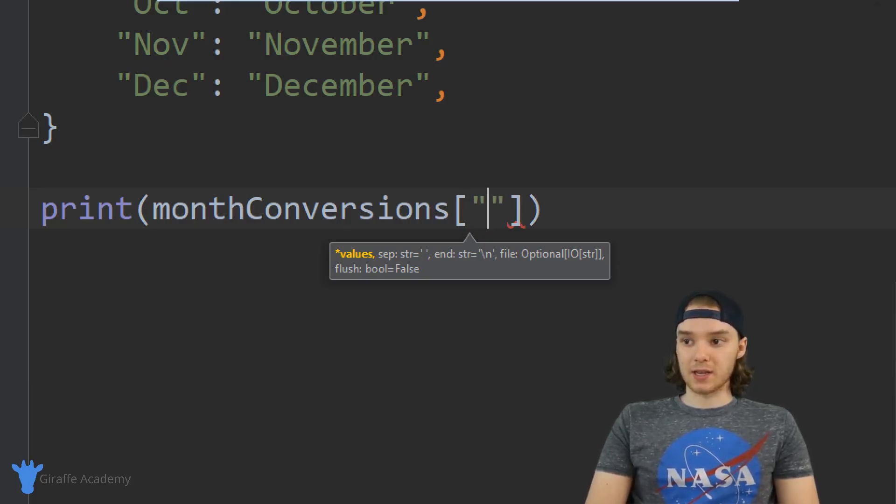
type("Nov")
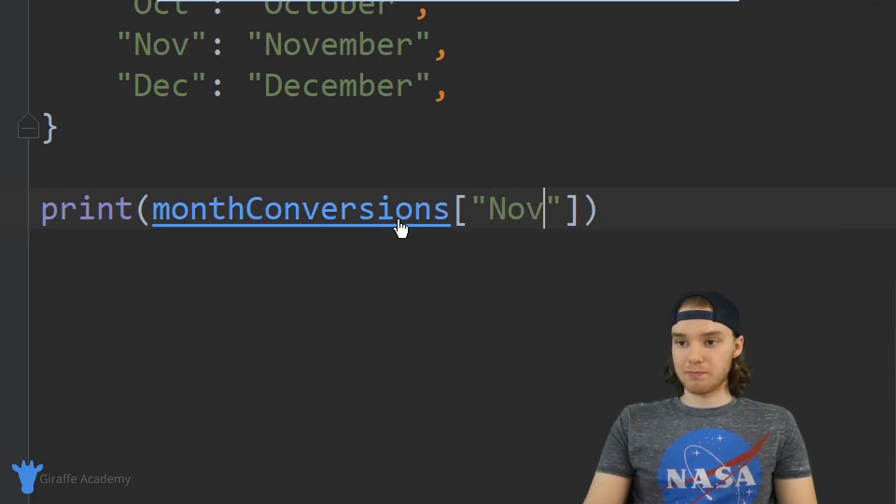
double_click(512, 209)
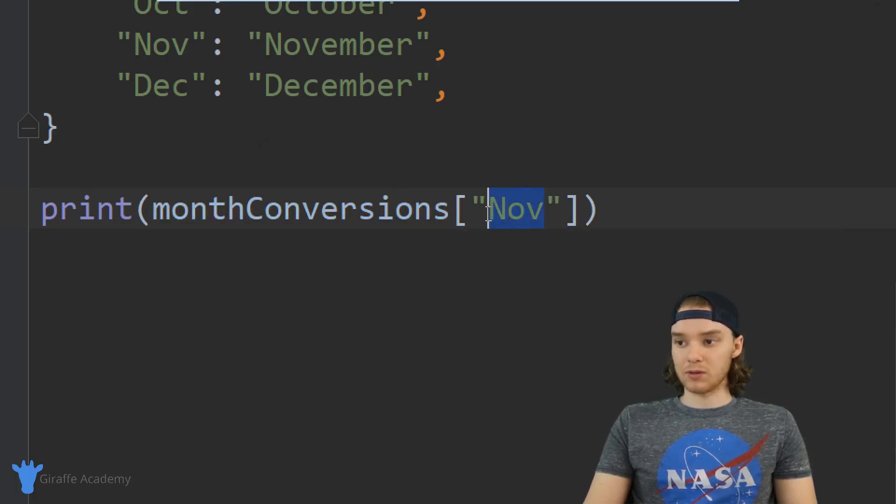
left_click(851, 28)
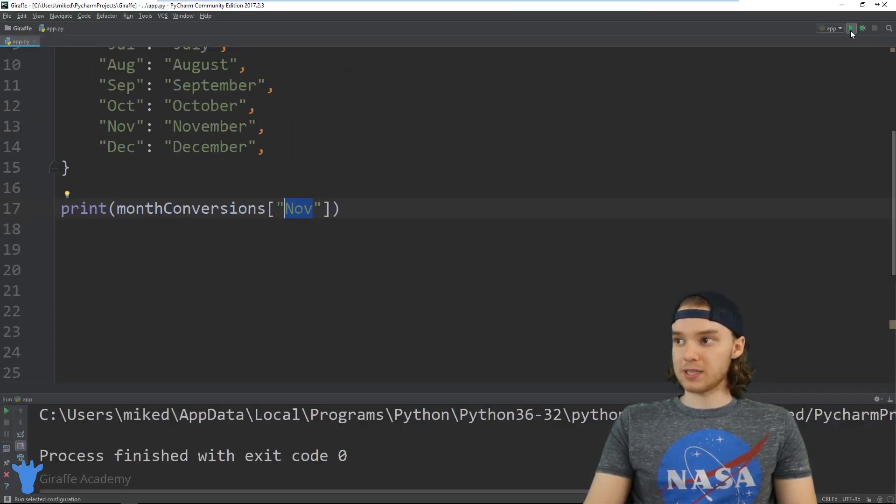
Run to print November, then change the lookup key to "Mar" and rerun.
left_click(851, 28)
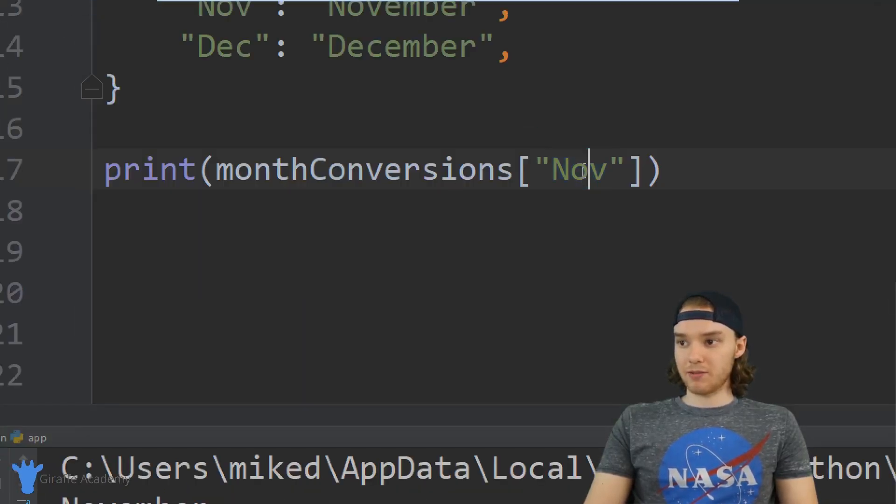
type("Mar")
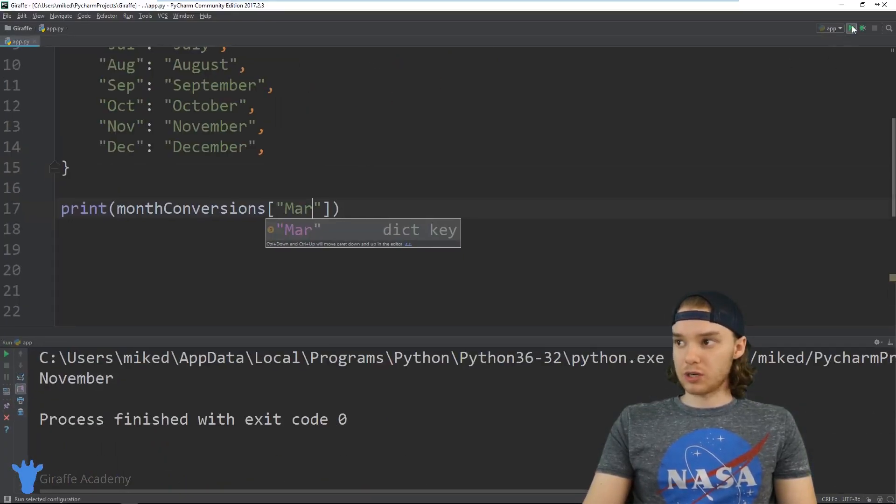
left_click(851, 28)
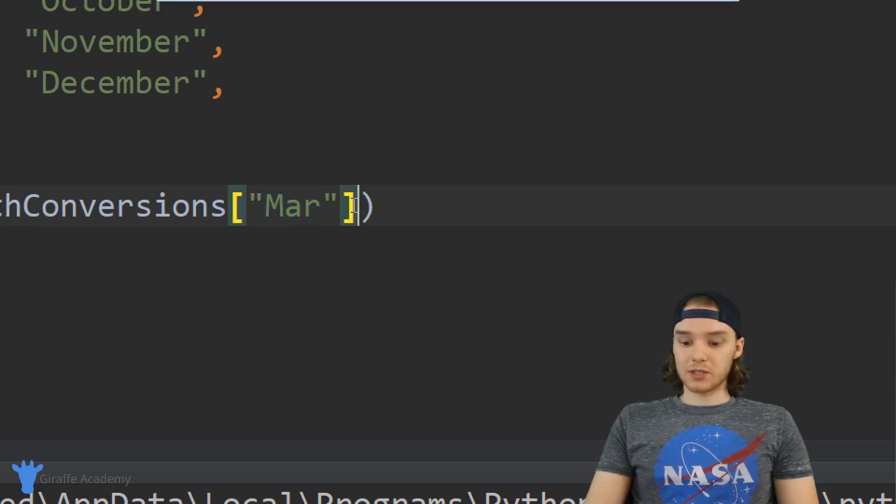
Replace ["Mar"] with .get("Dec") in the print call and run it.
key("Backspace")
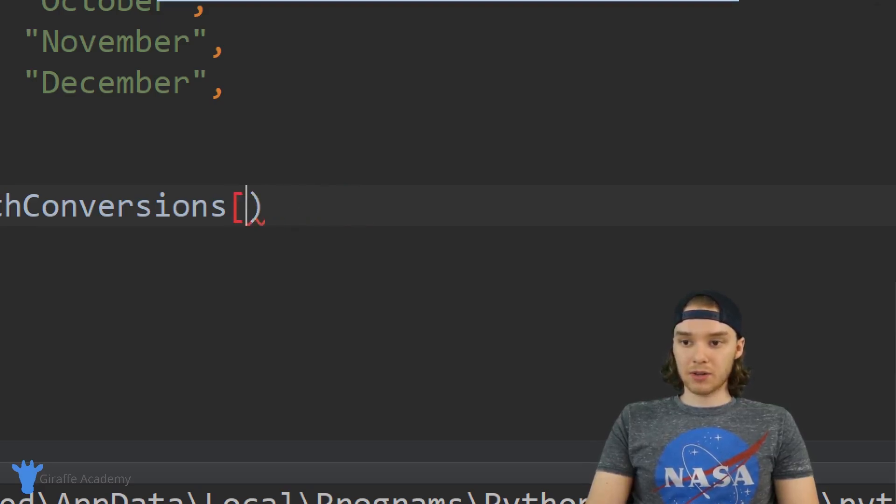
type(".get(")
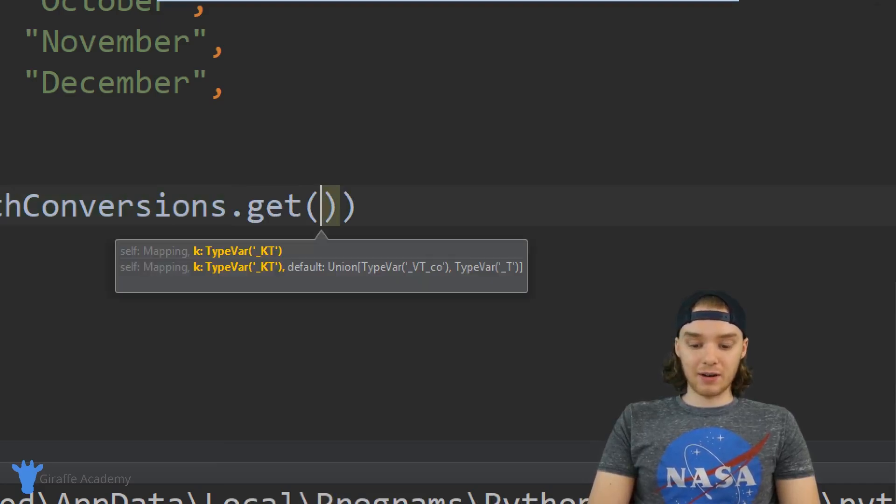
type("\"\"")
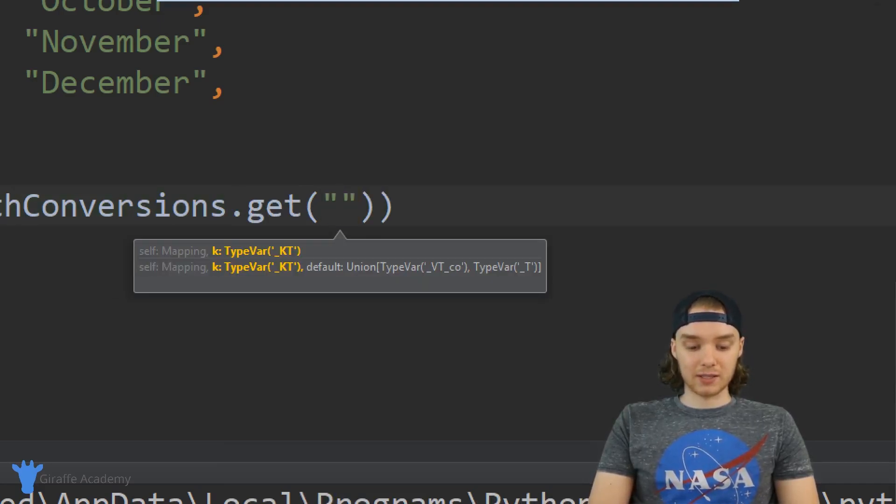
type("dec")
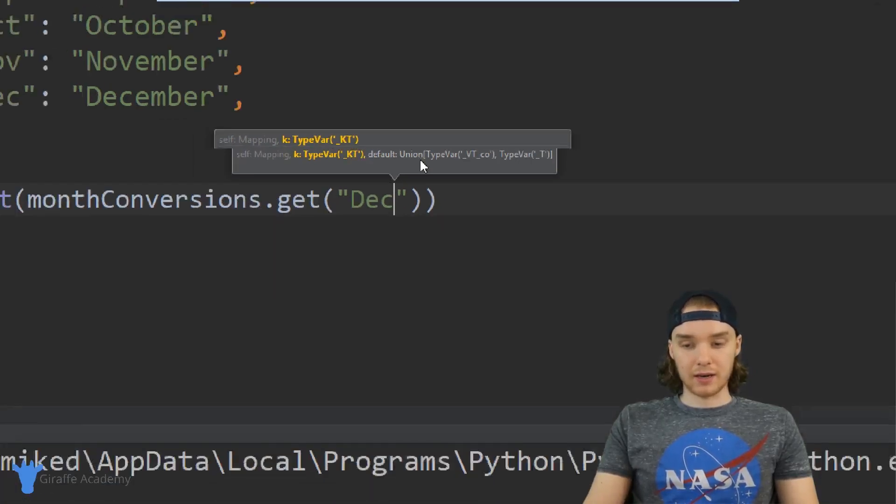
left_click(851, 29)
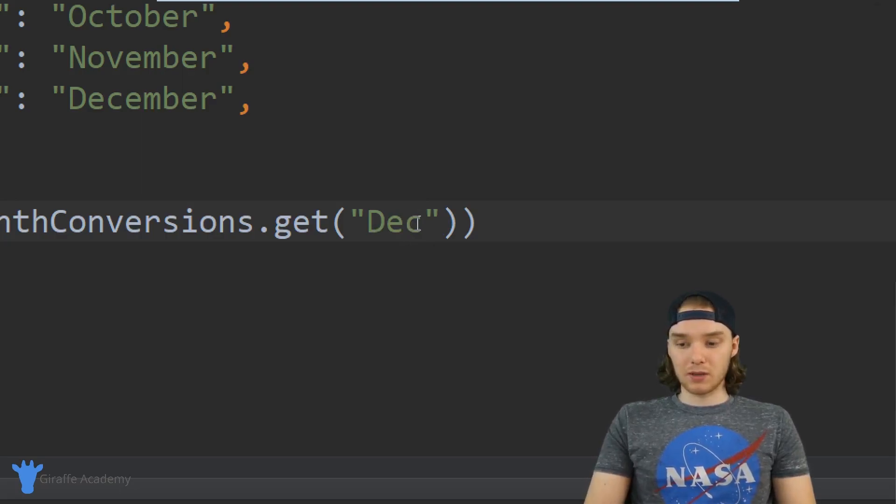
Look up "Luv" with get() and add the default "Not a valid Key".
type("Luv")
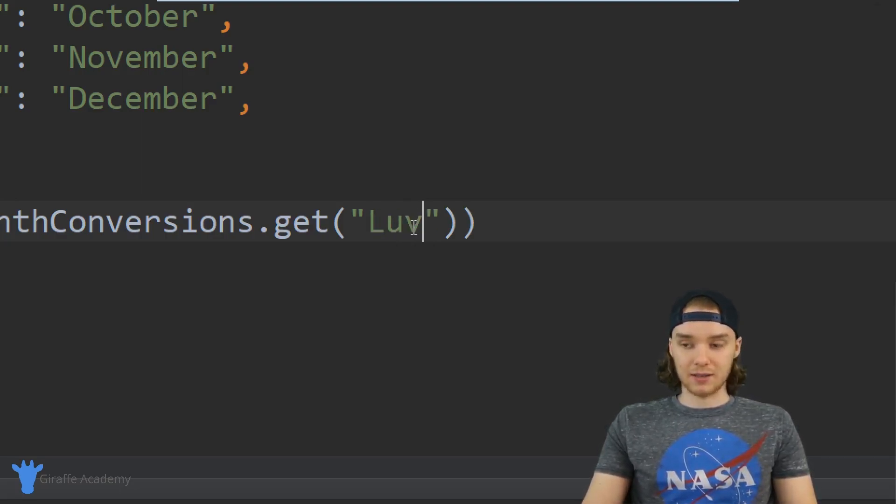
left_click(851, 28)
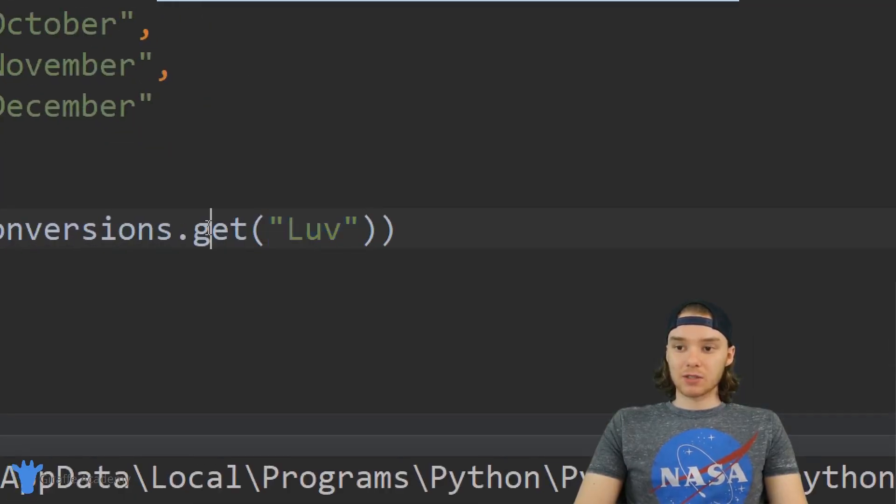
left_click(357, 230)
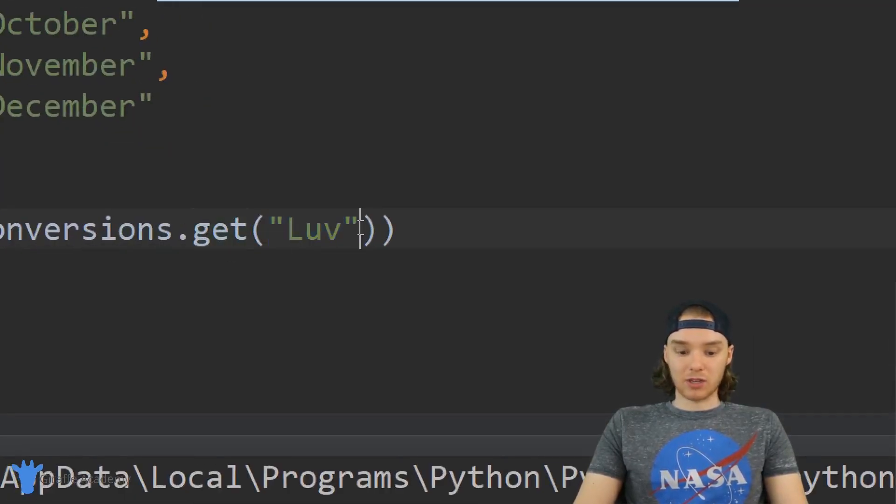
type(", \"\"")
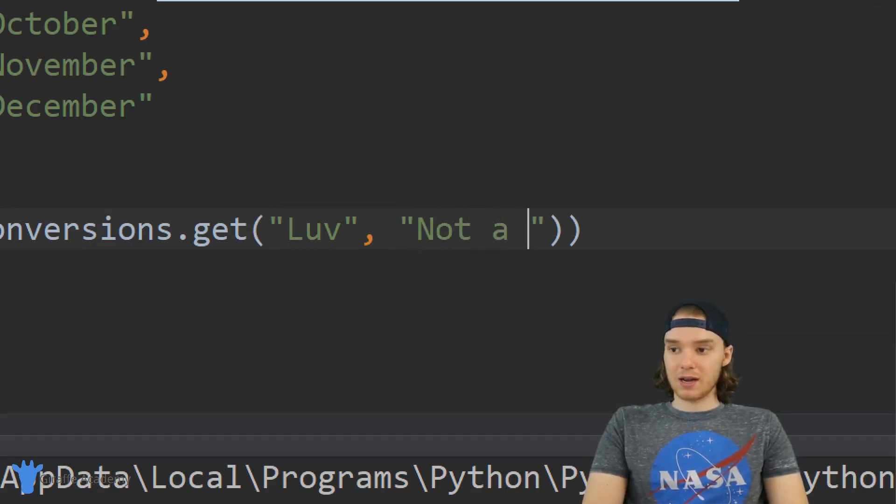
type("valid Key")
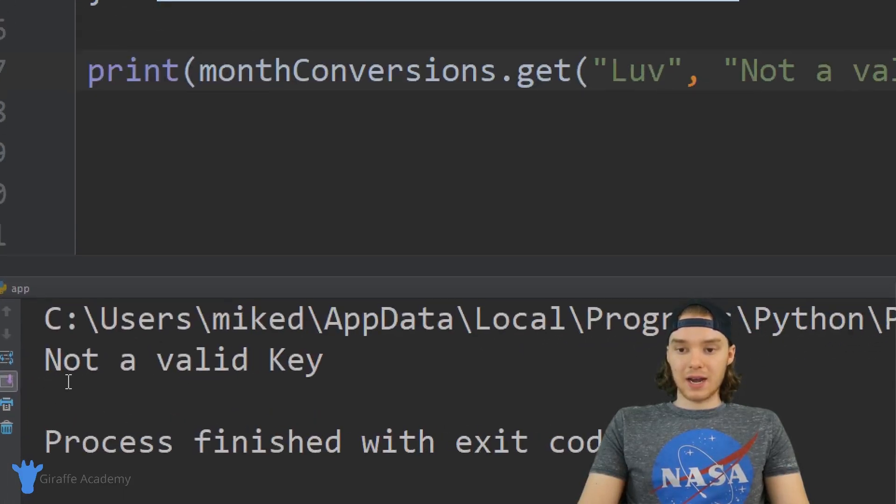
Highlight the "Not a valid Key" output line in the run console.
double_click(183, 359)
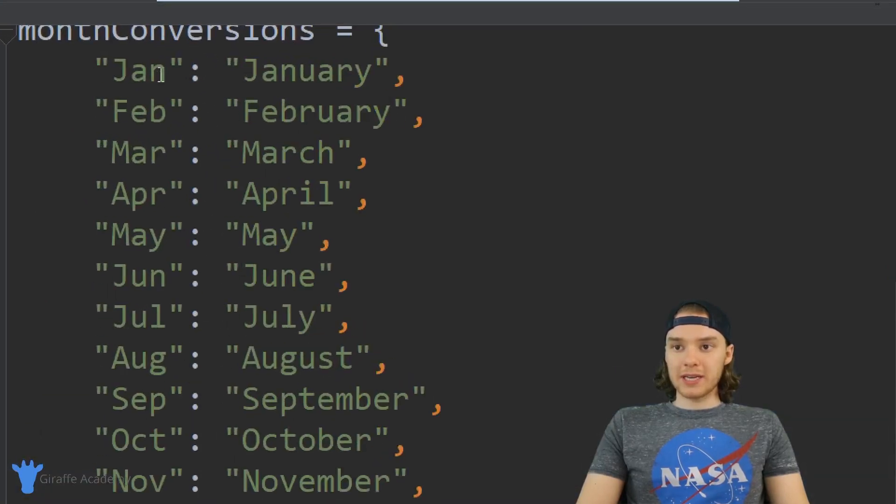
Replace the Jan, Feb and Mar keys with the numbers 0, 1 and 10.
double_click(135, 72)
type("0")
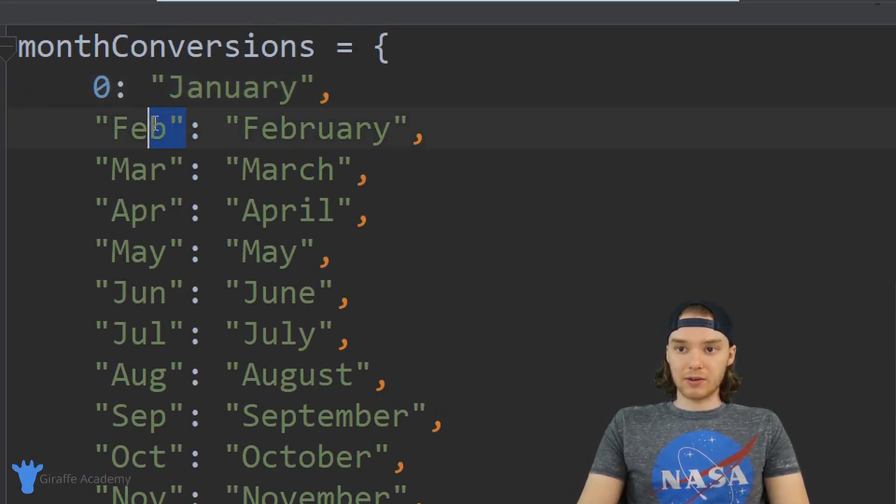
type("1")
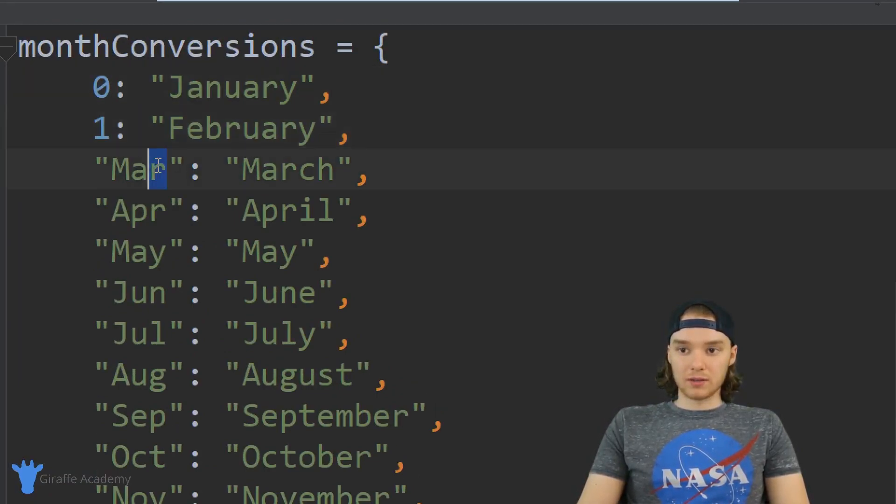
type("10")
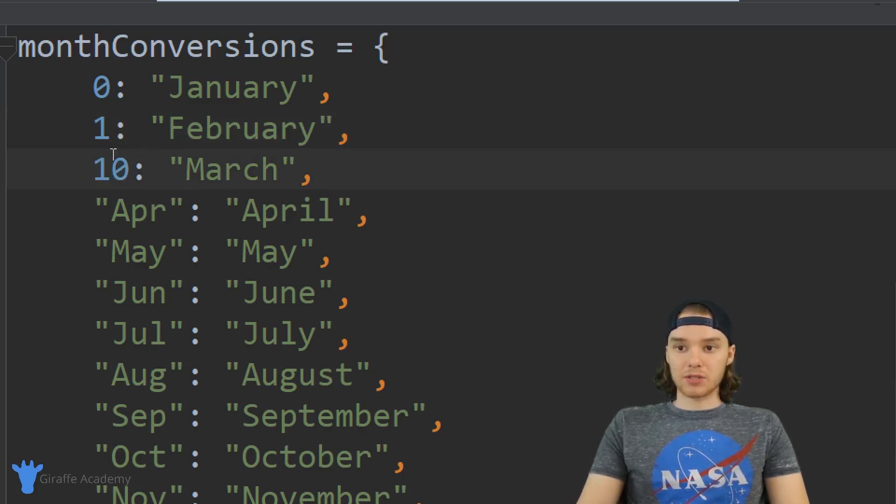
double_click(111, 168)
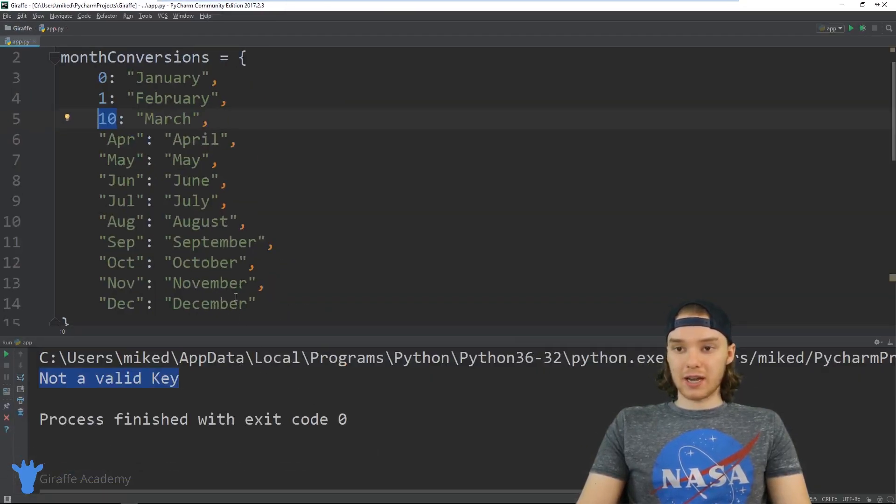
scroll("down", 3)
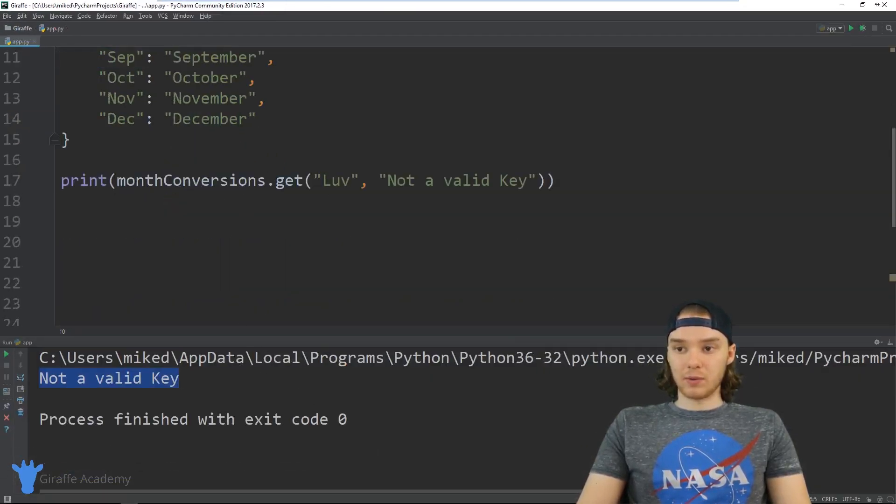